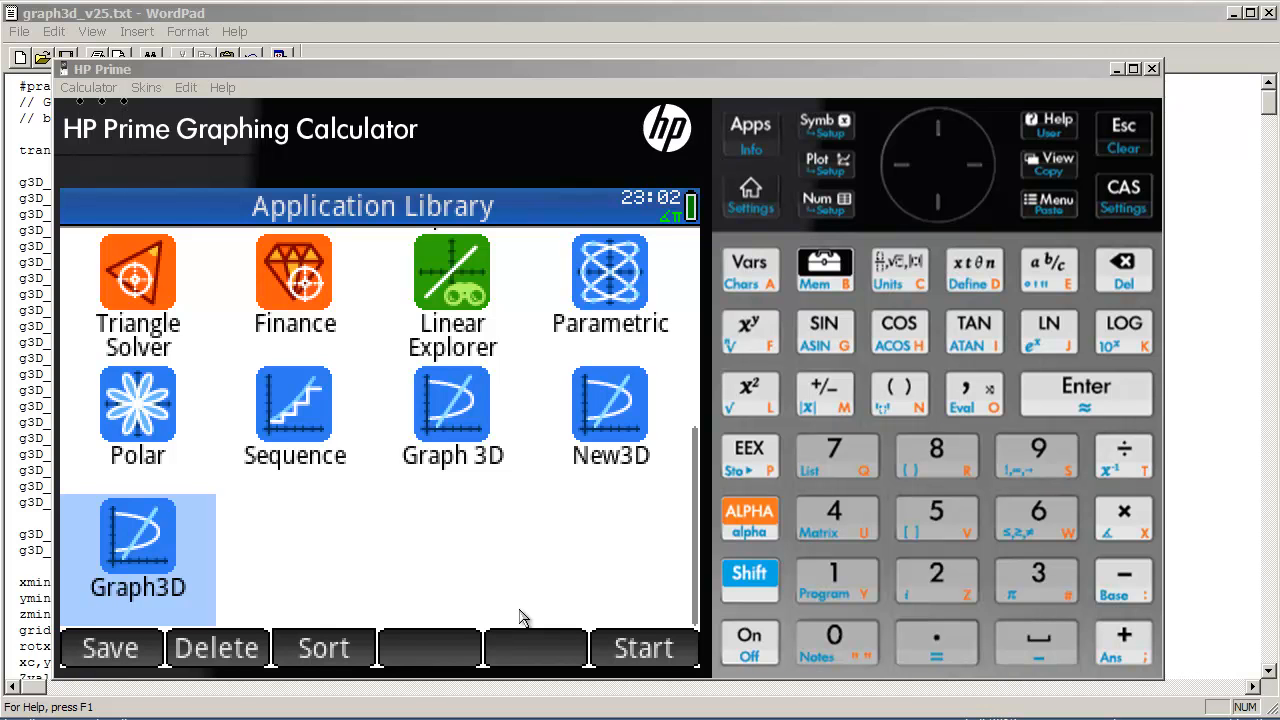
pyautogui.moveTo(615, 490)
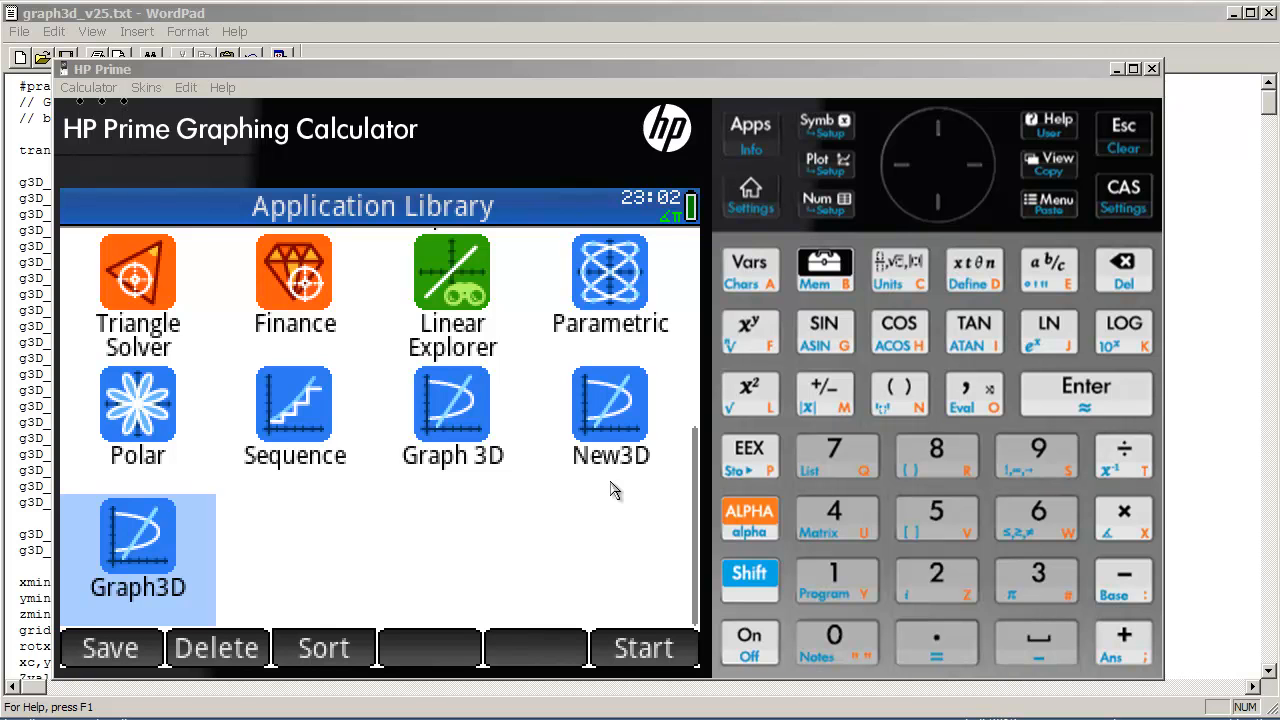
pyautogui.moveTo(510, 453)
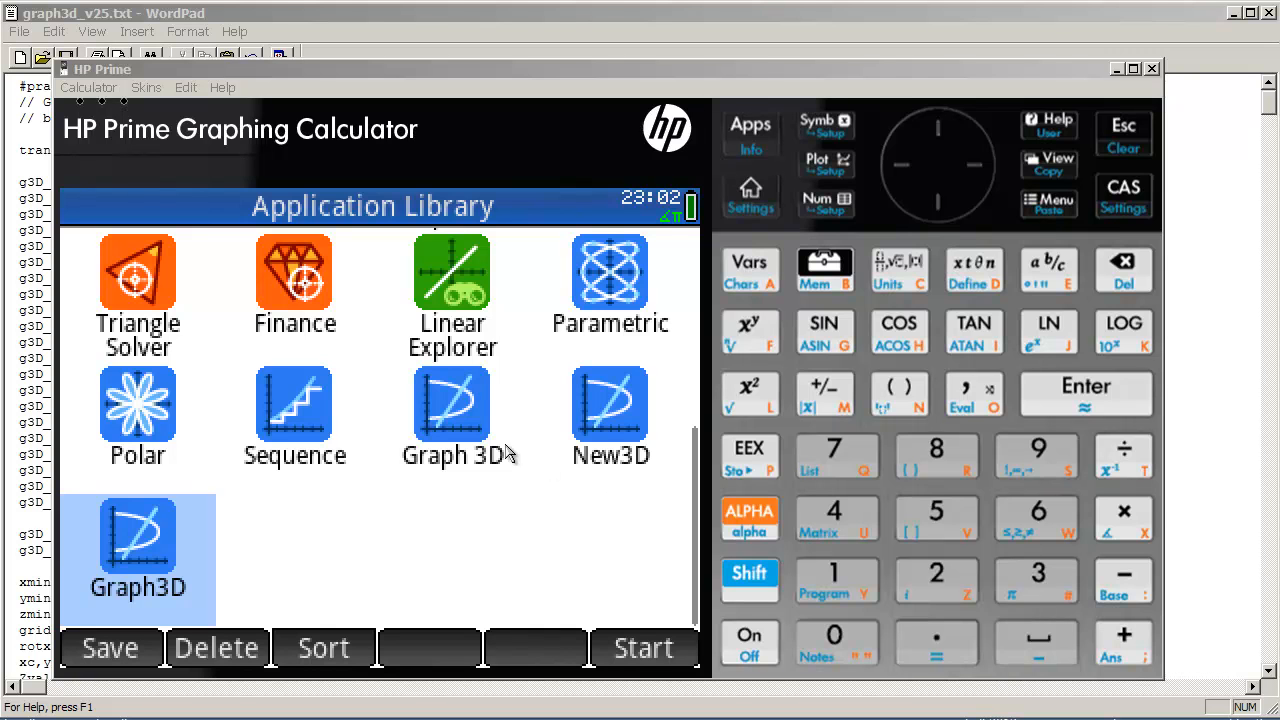
pyautogui.moveTo(475, 440)
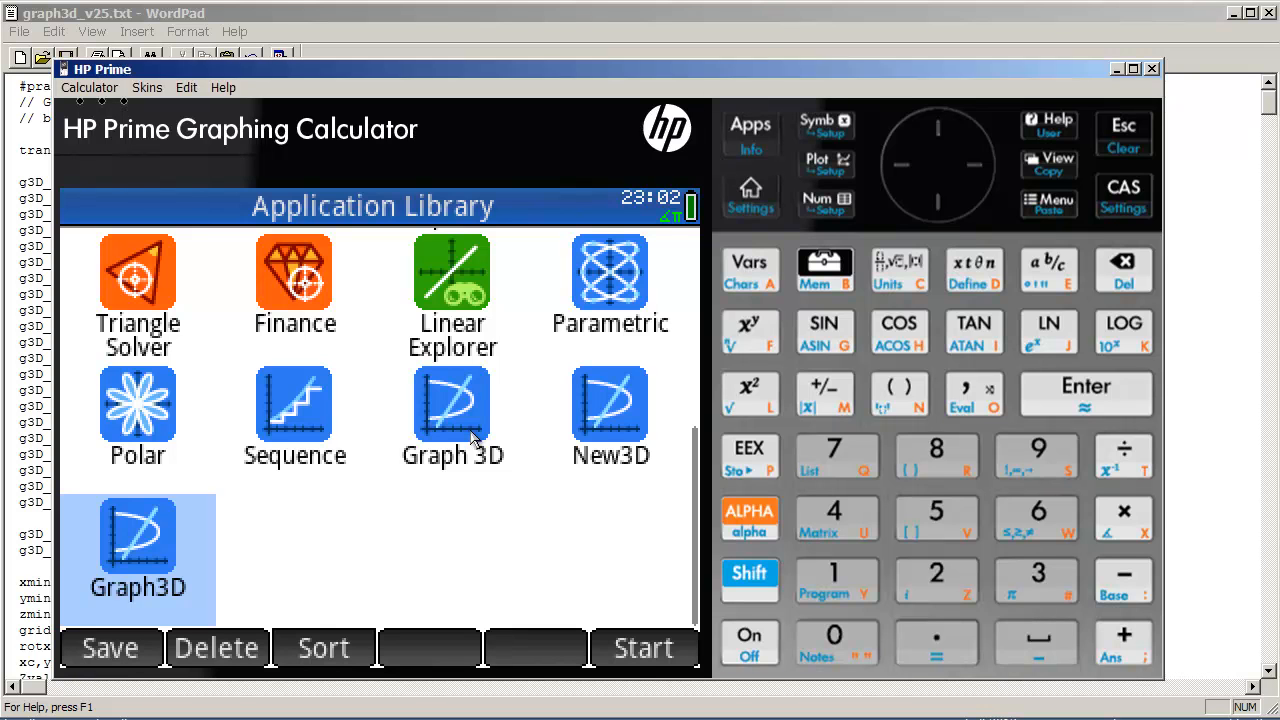
# - Launch Graph 3D and rotate the saddle surface to a new orientation
pyautogui.click(643, 647)
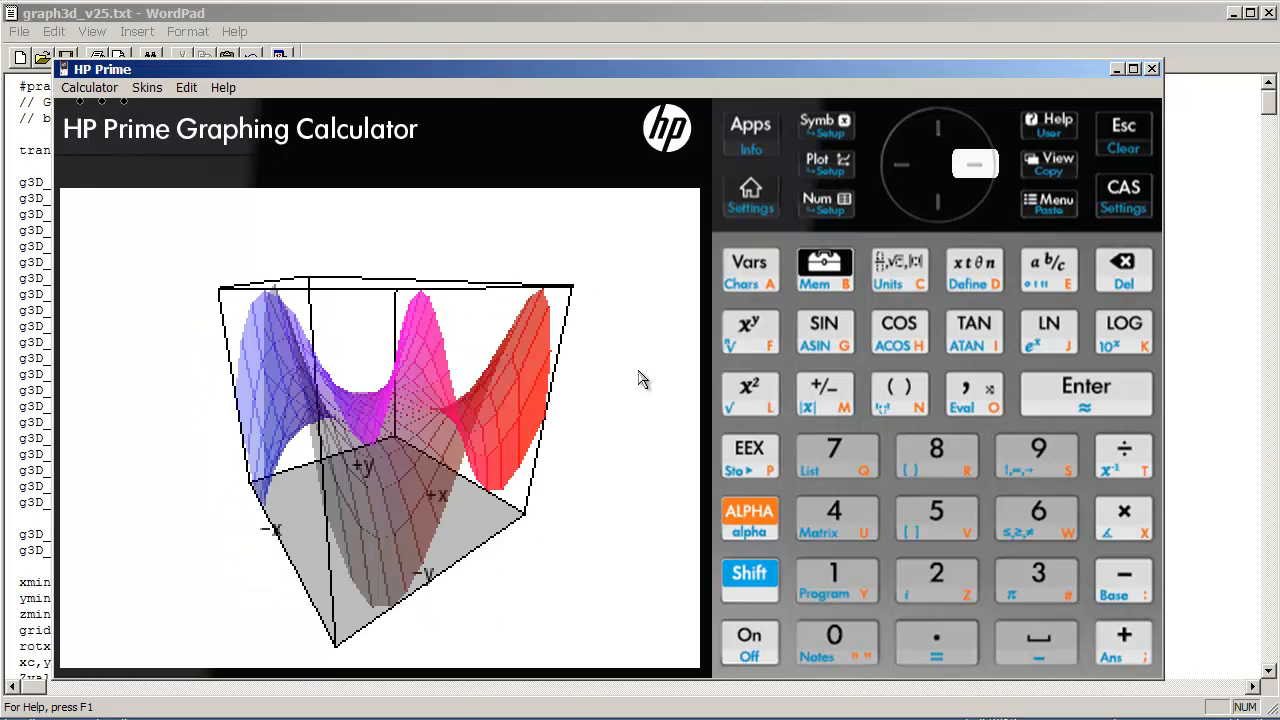
pyautogui.click(975, 163)
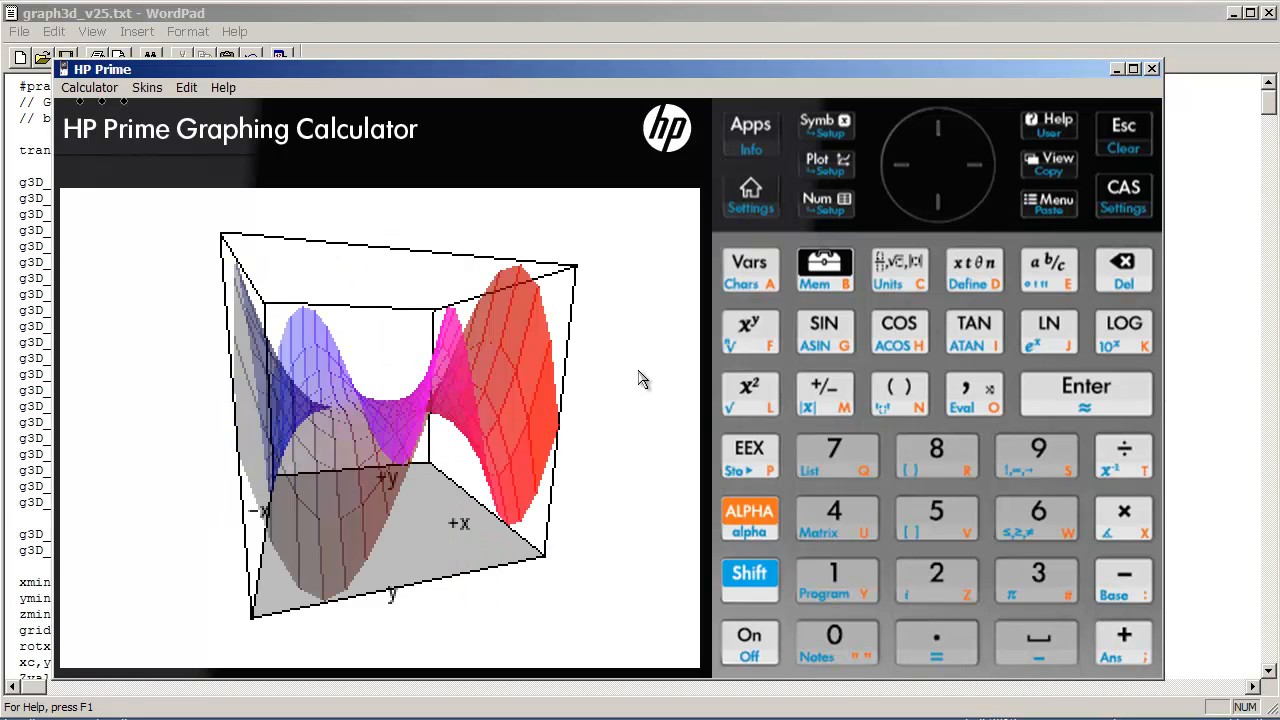
pyautogui.moveTo(640, 374)
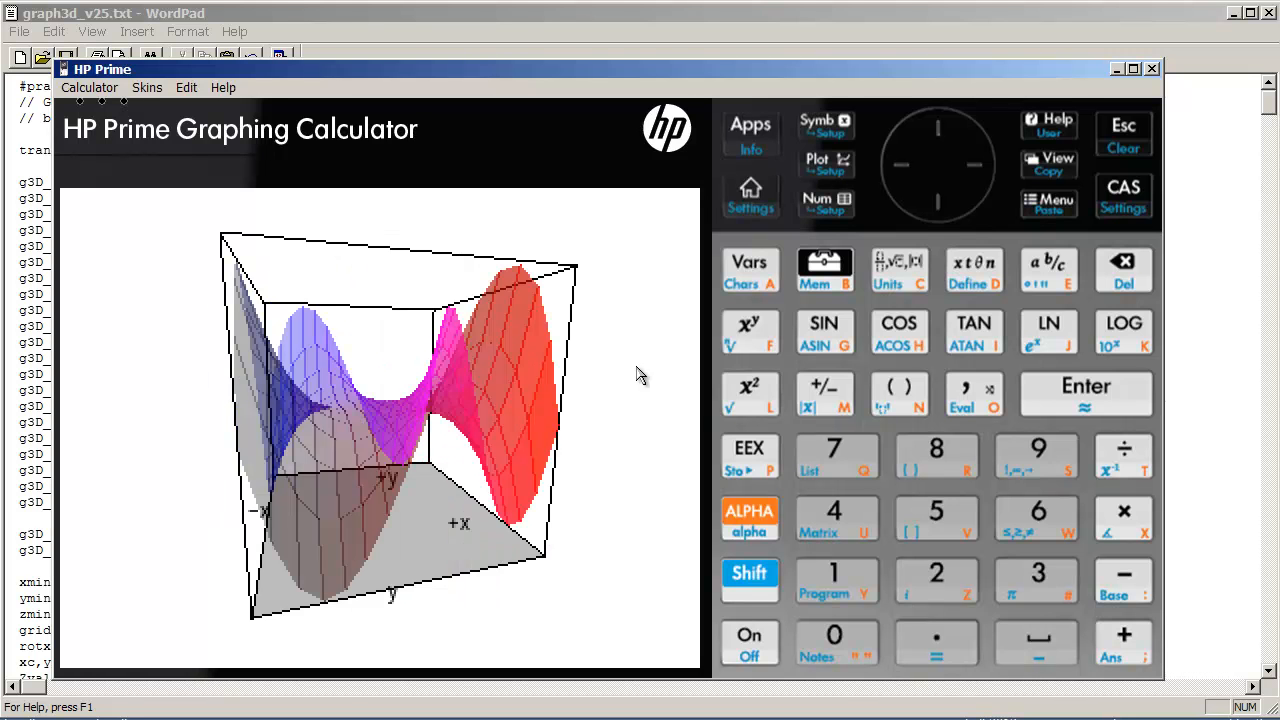
pyautogui.moveTo(615, 385)
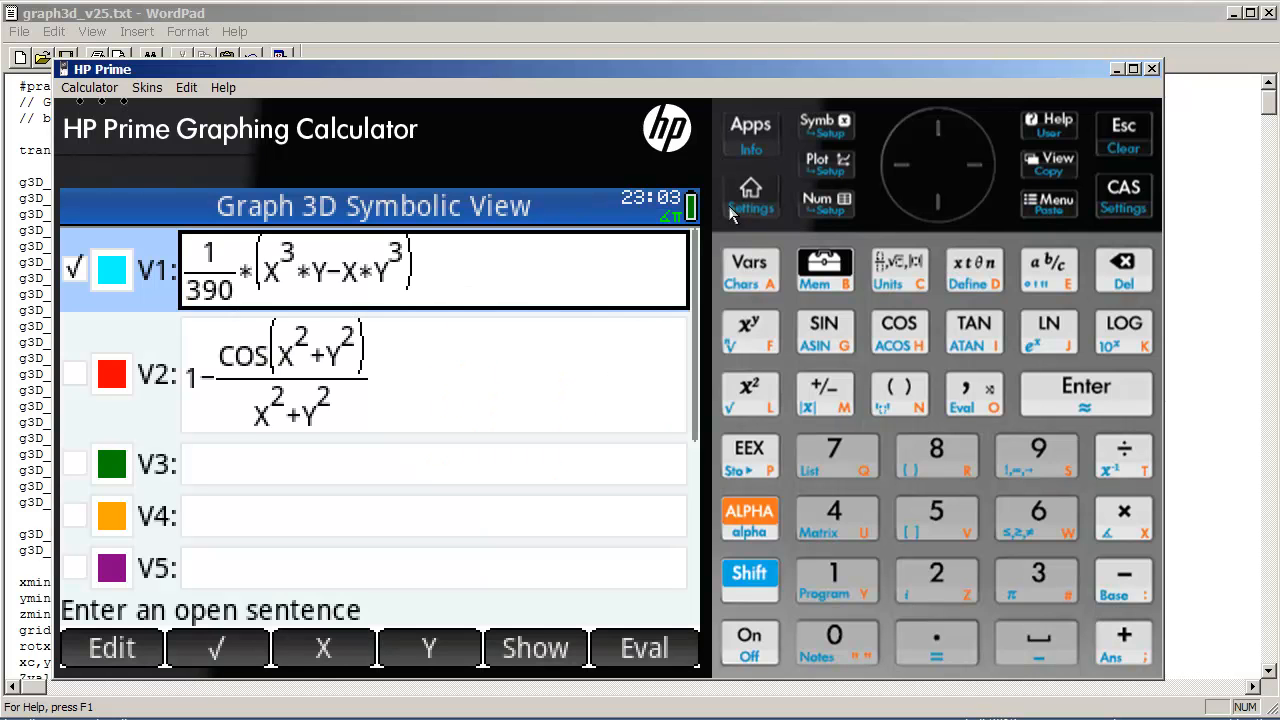
# - Plot the Graph3D surface, then return to Symbolic View showing V1 and V2
pyautogui.click(750, 130)
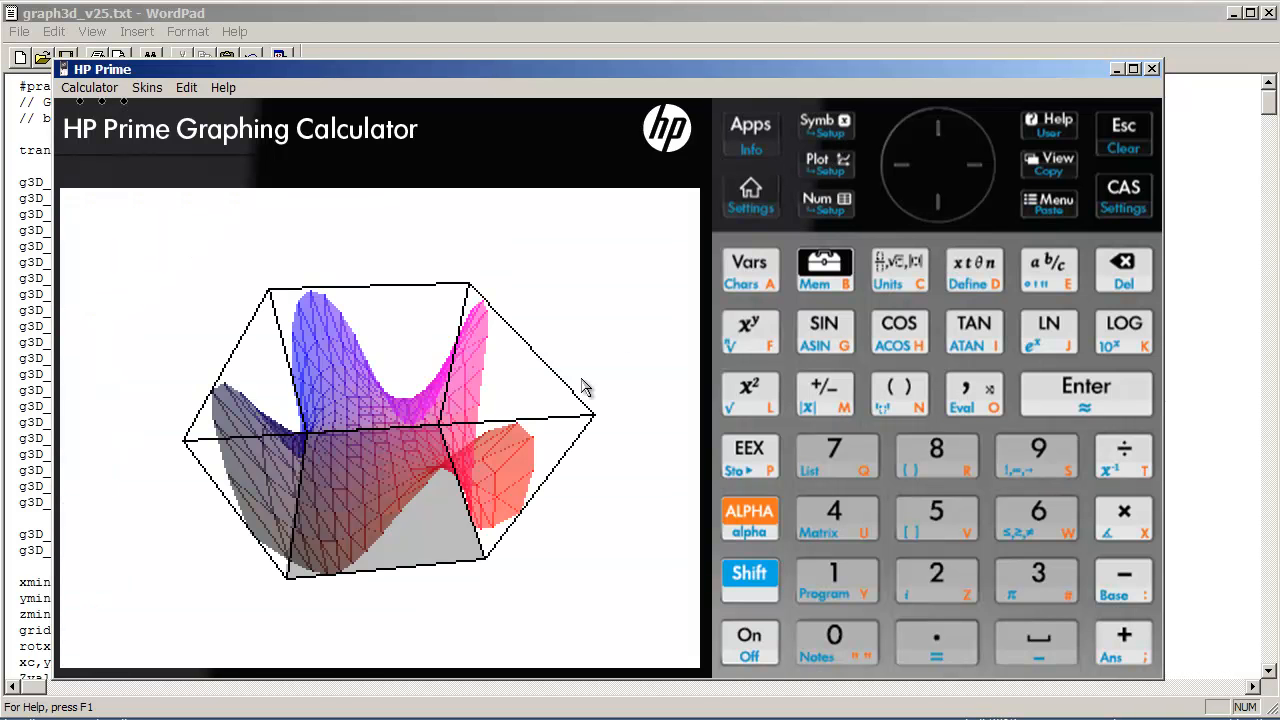
pyautogui.click(973, 164)
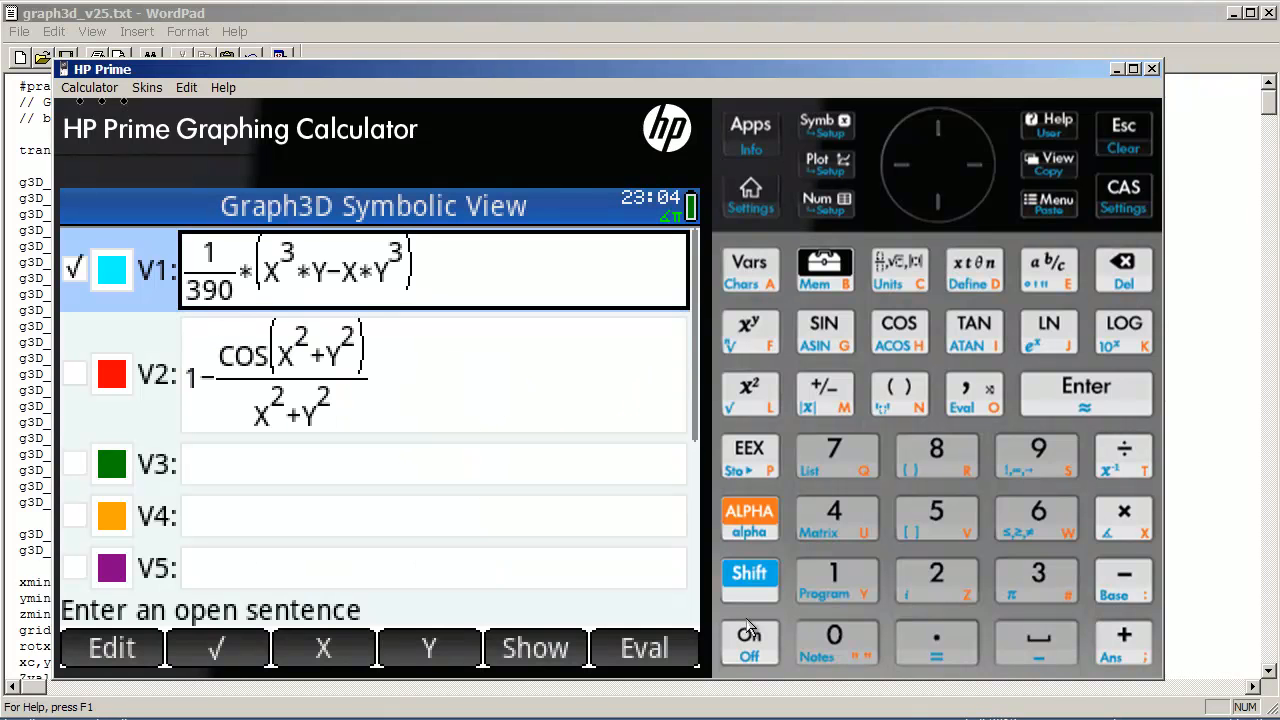
# - Open the Graph3D (App) program from the Program Catalog and scroll its source
pyautogui.click(833, 580)
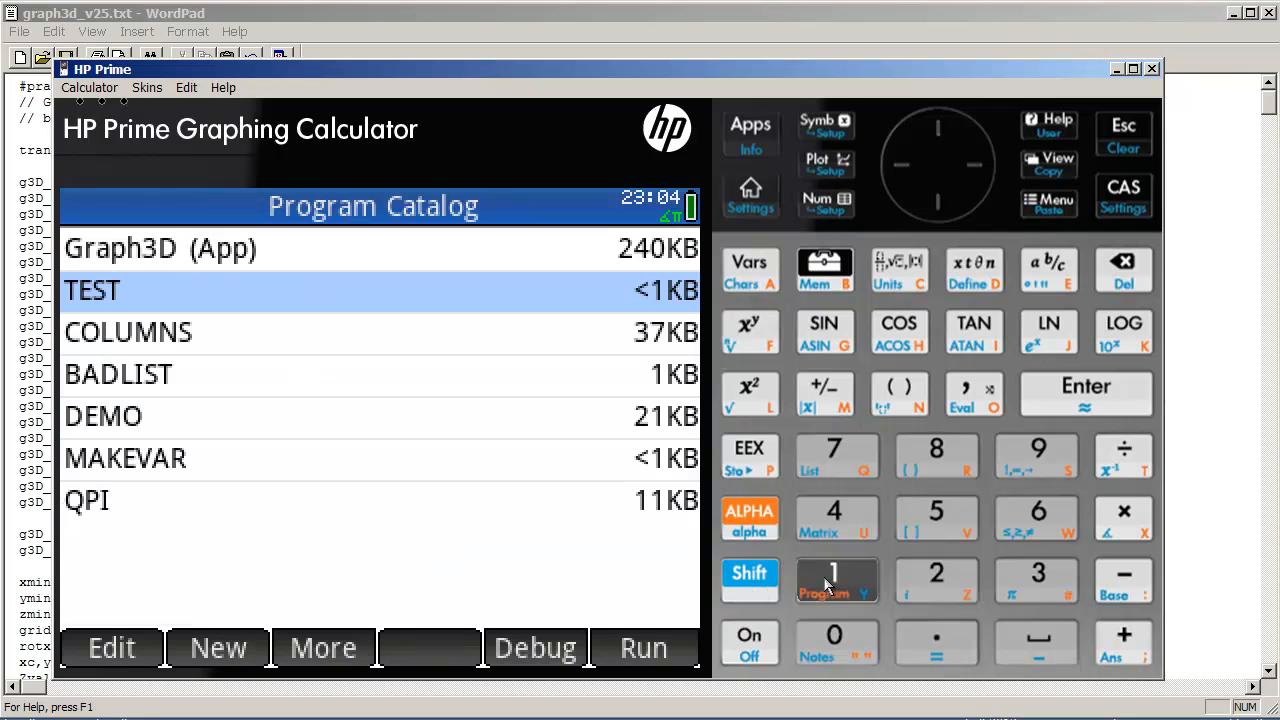
pyautogui.click(111, 647)
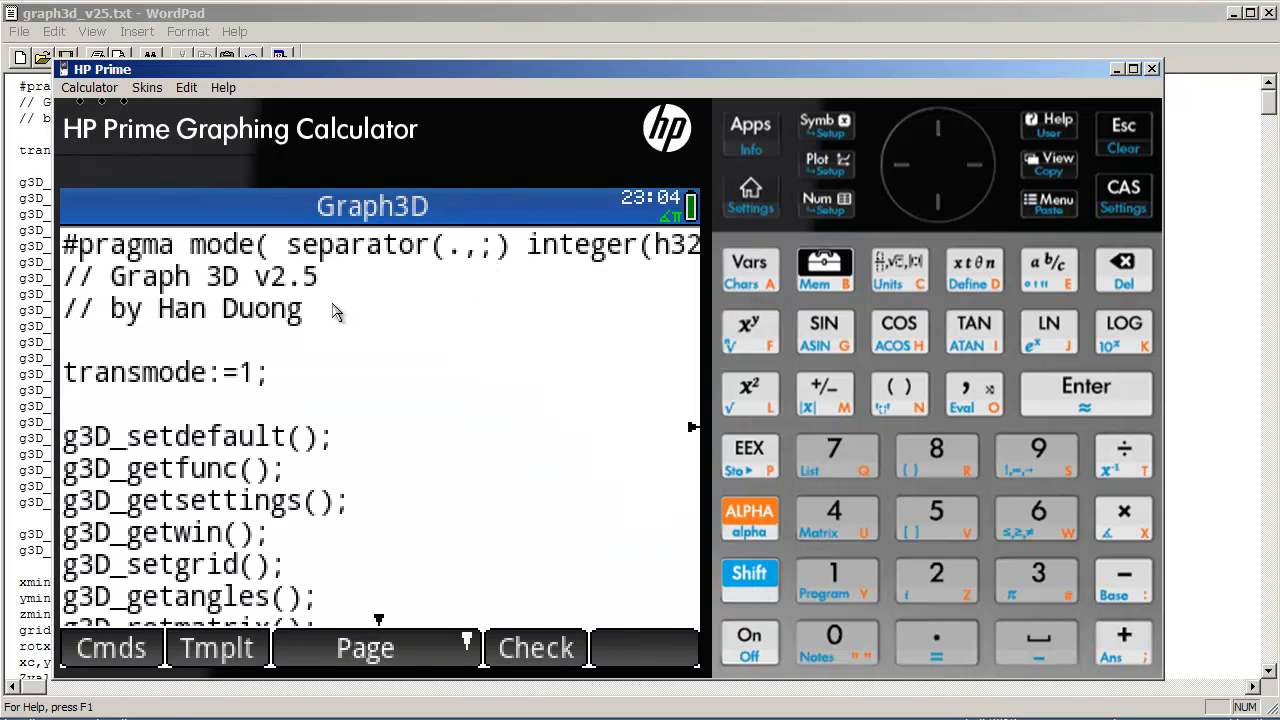
pyautogui.hscroll(3)
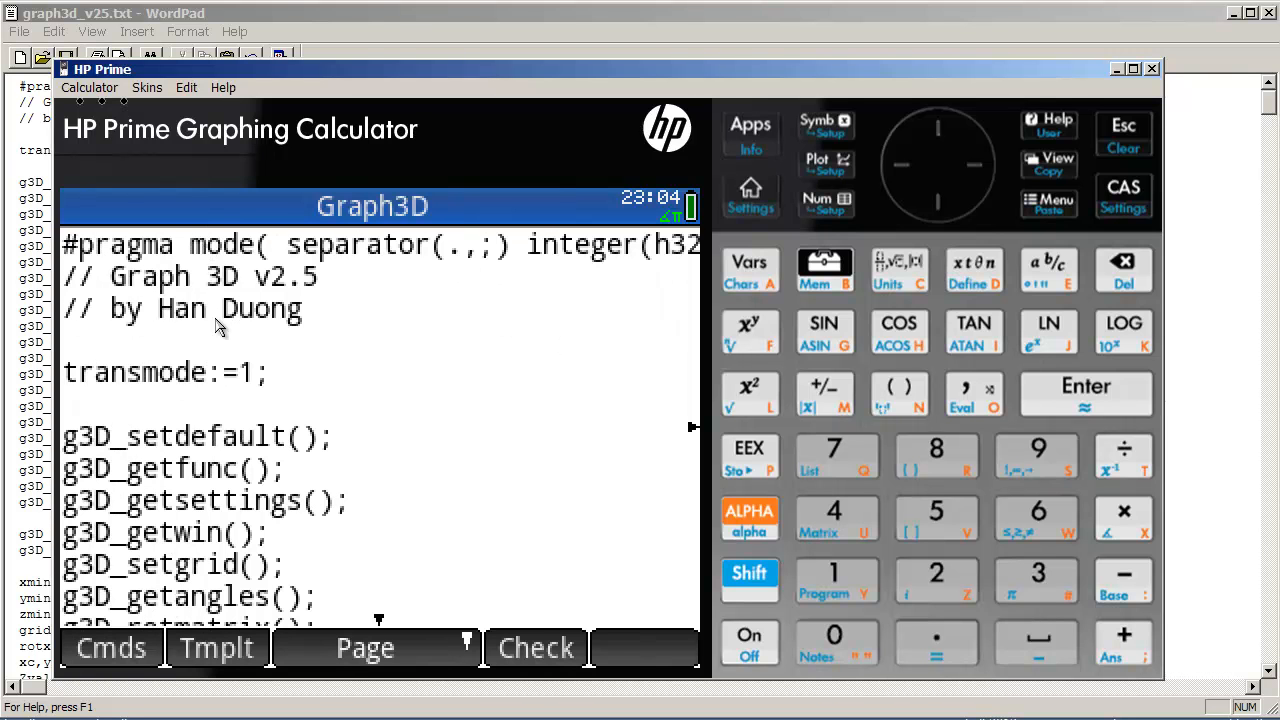
pyautogui.moveTo(260, 318)
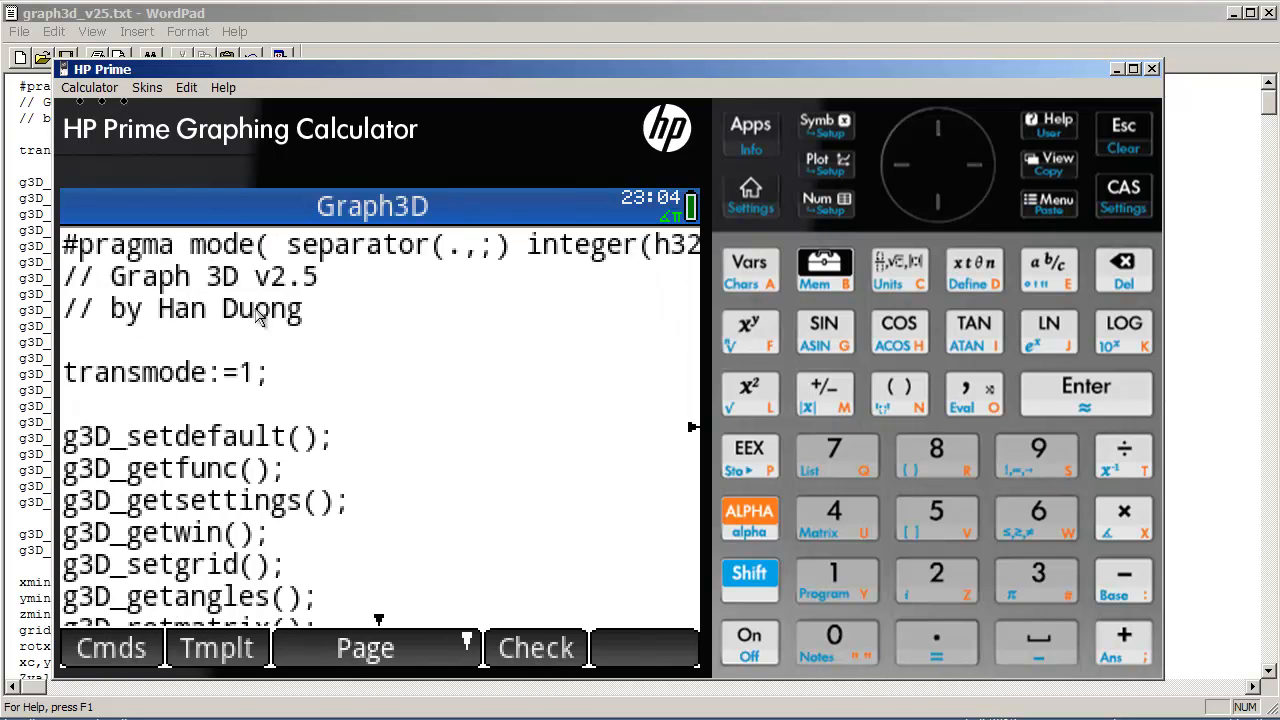
pyautogui.moveTo(303, 318)
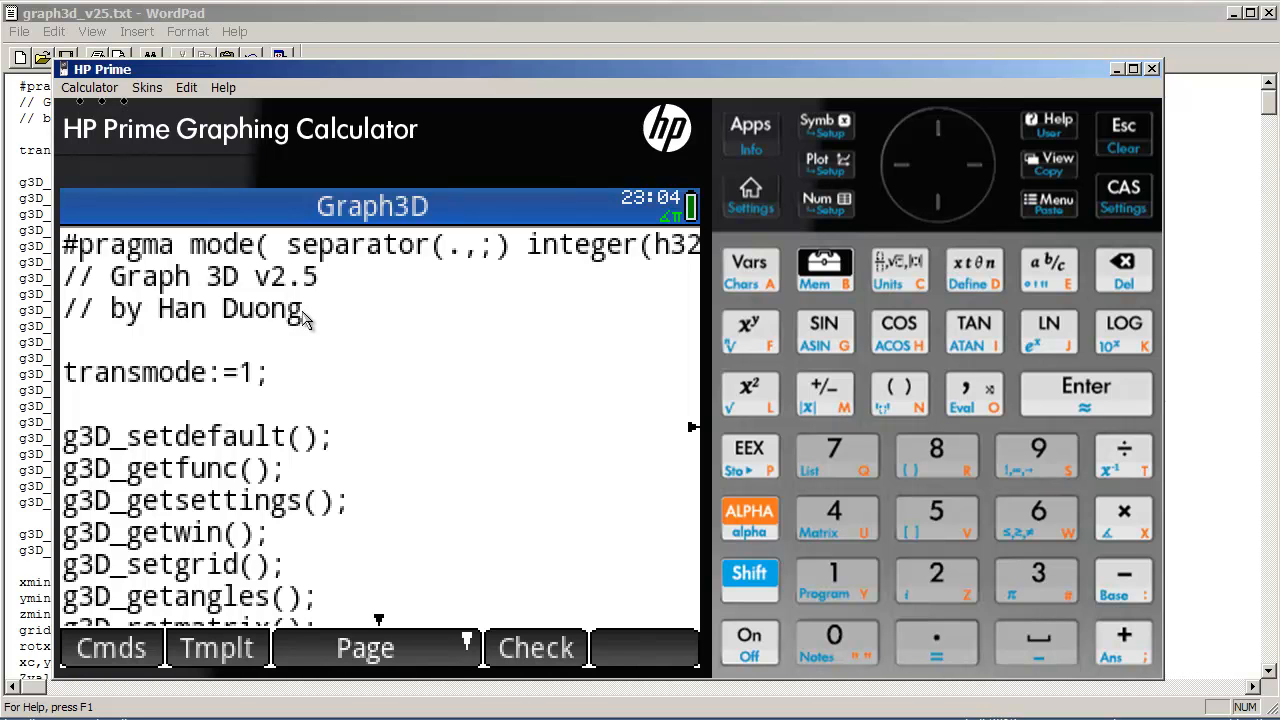
pyautogui.moveTo(420, 255)
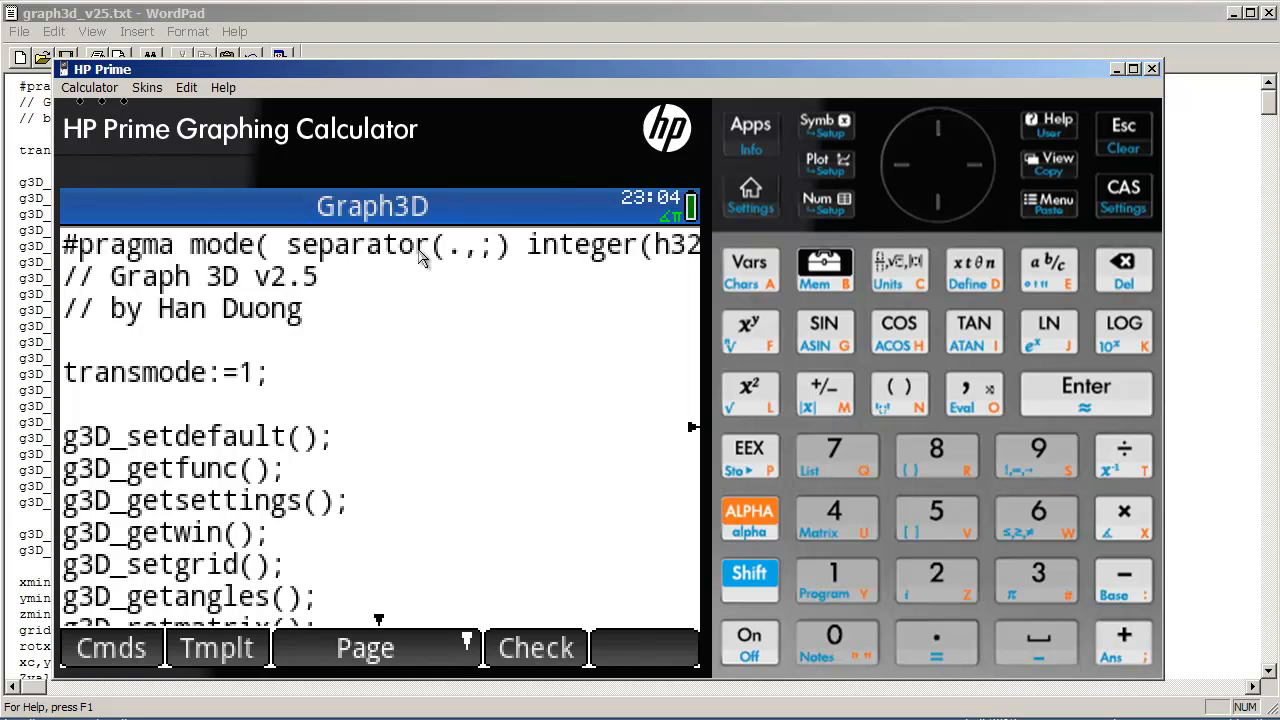
pyautogui.moveTo(465, 255)
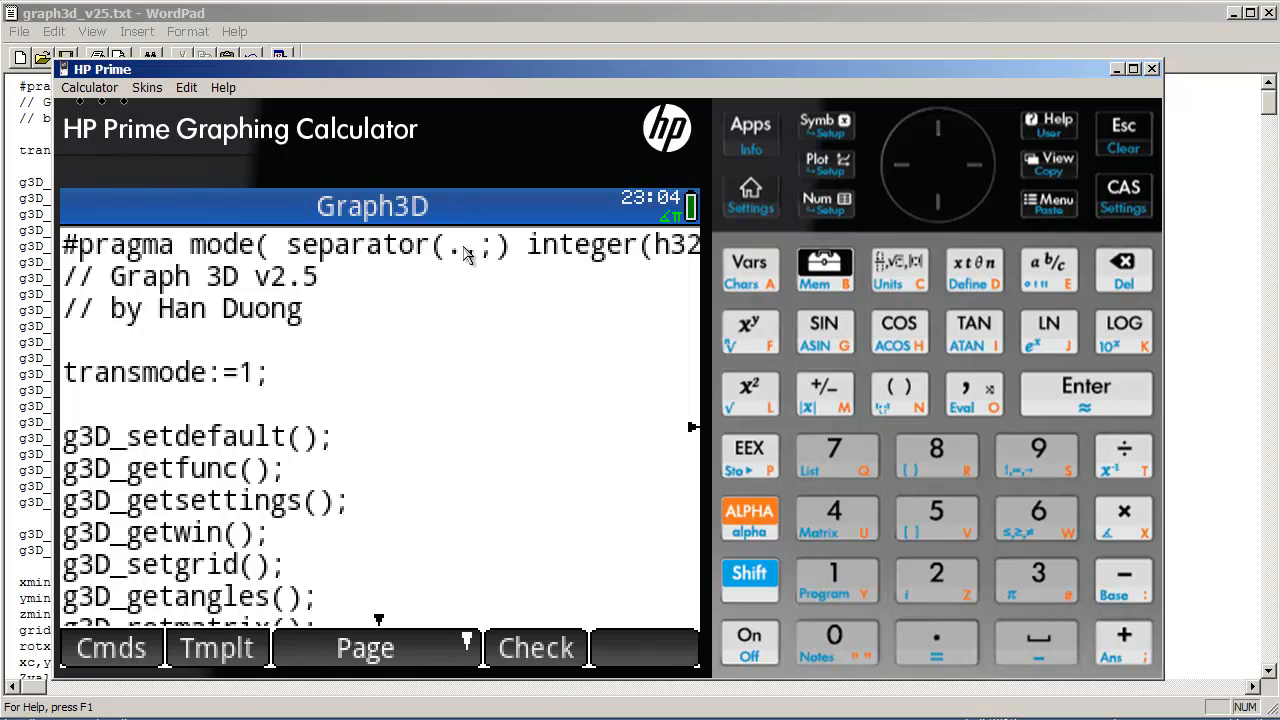
pyautogui.moveTo(453, 262)
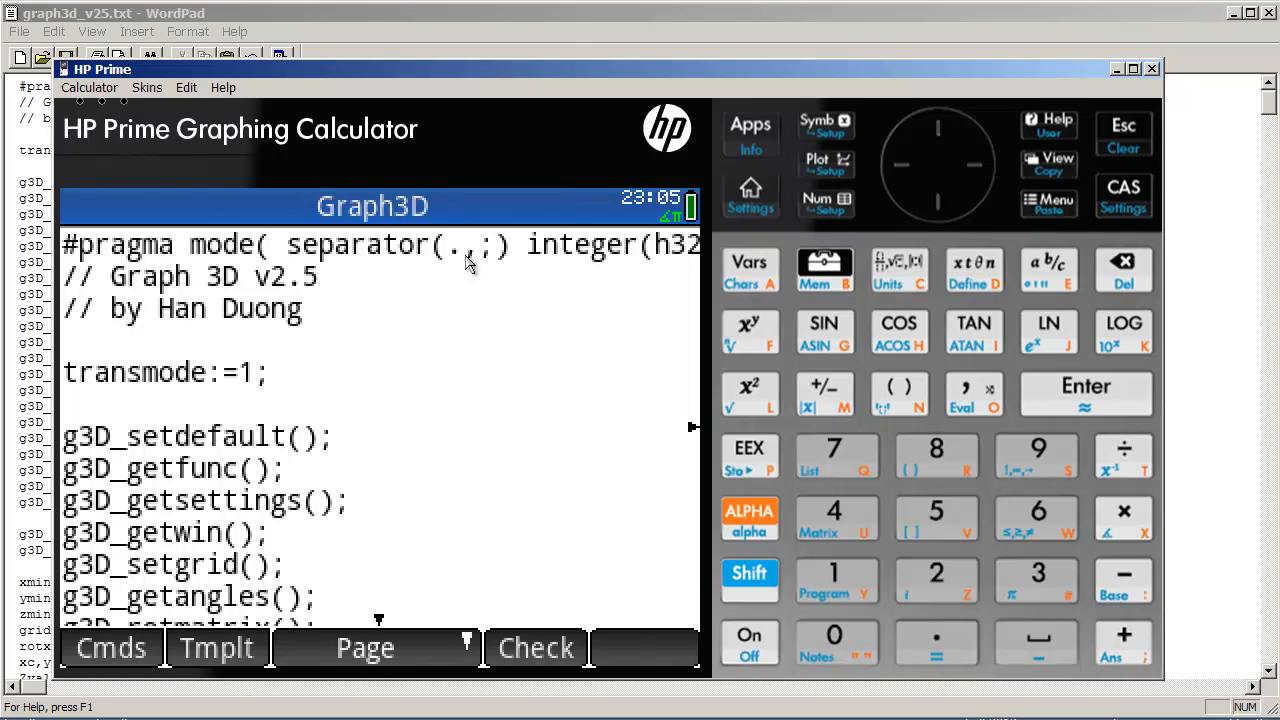
pyautogui.moveTo(250, 255)
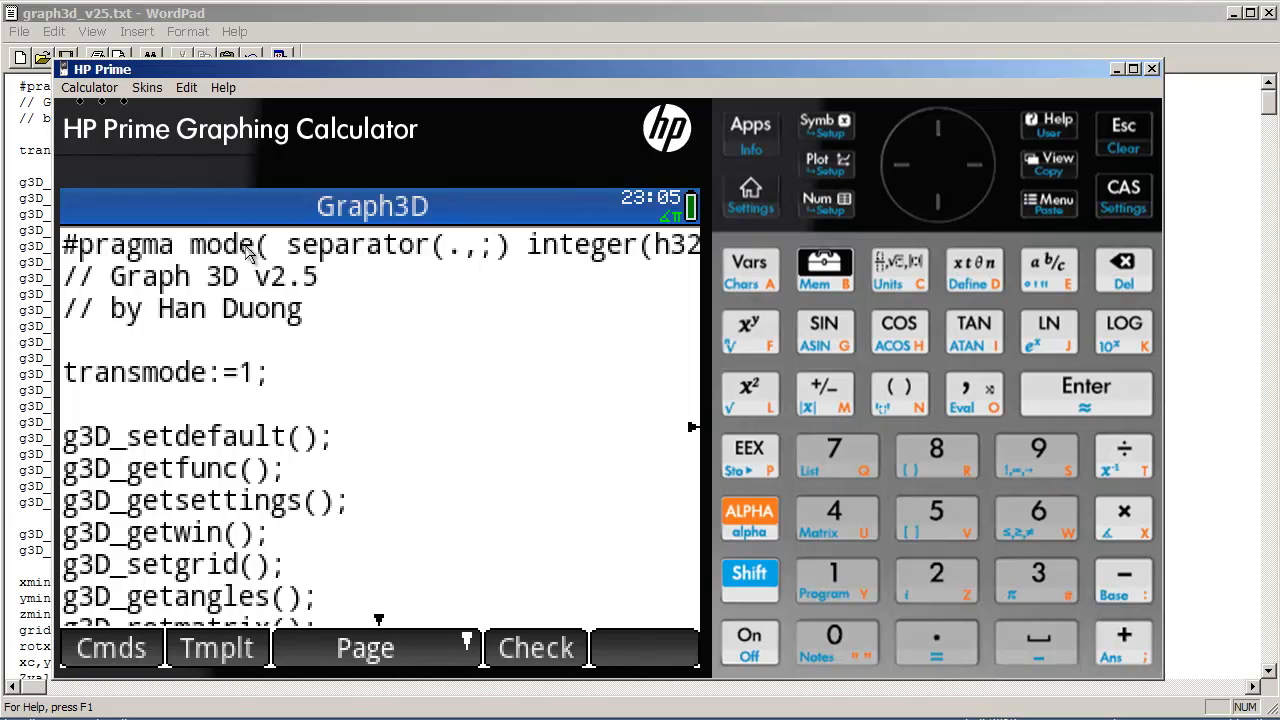
pyautogui.moveTo(273, 253)
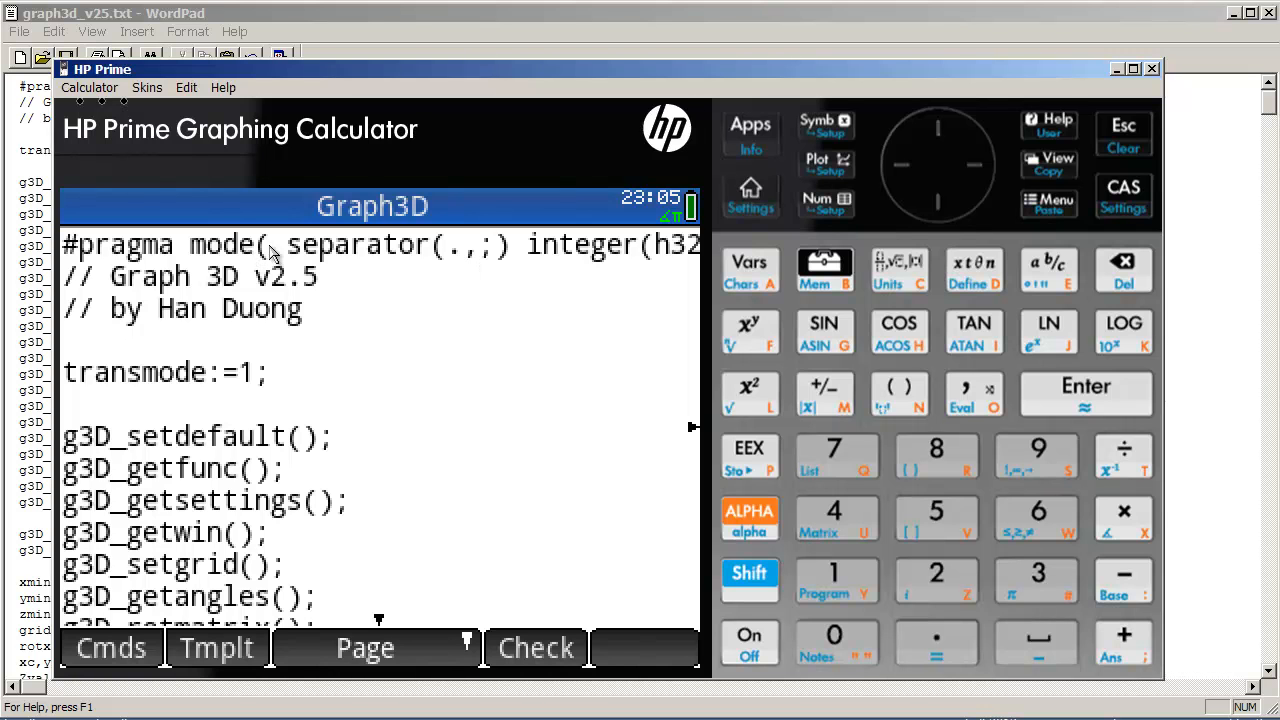
pyautogui.moveTo(388, 393)
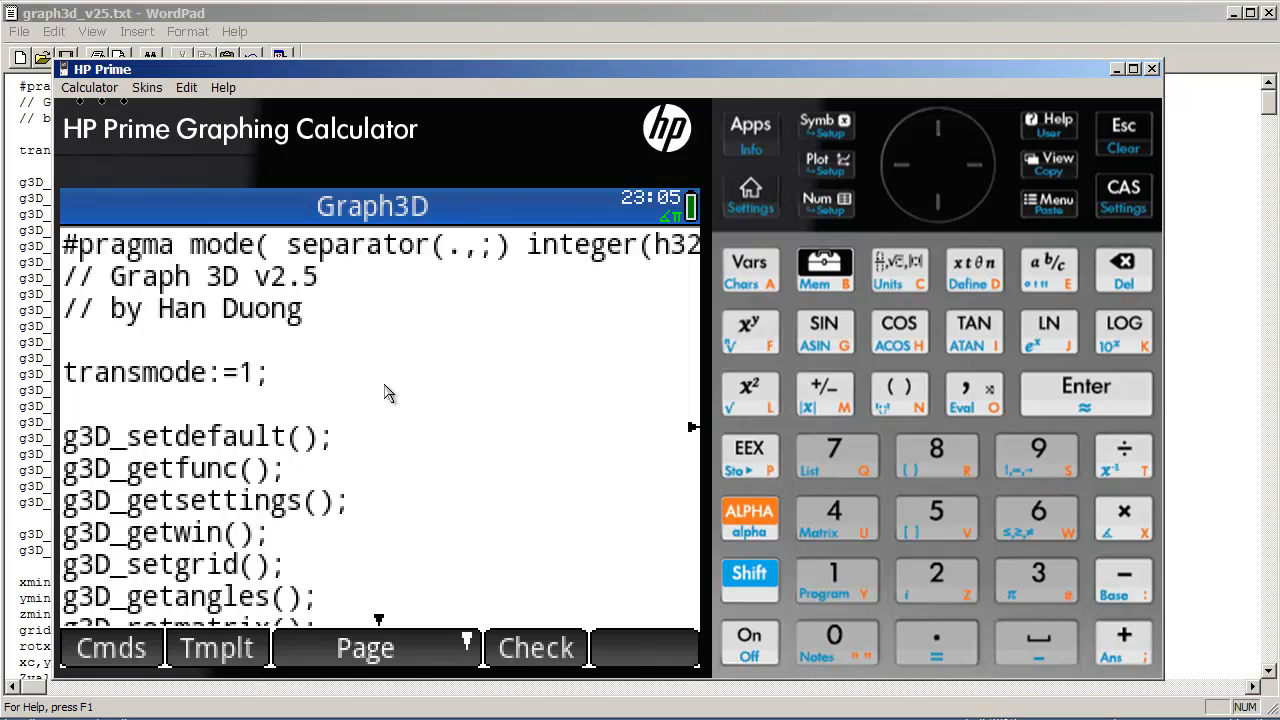
pyautogui.moveTo(392, 357)
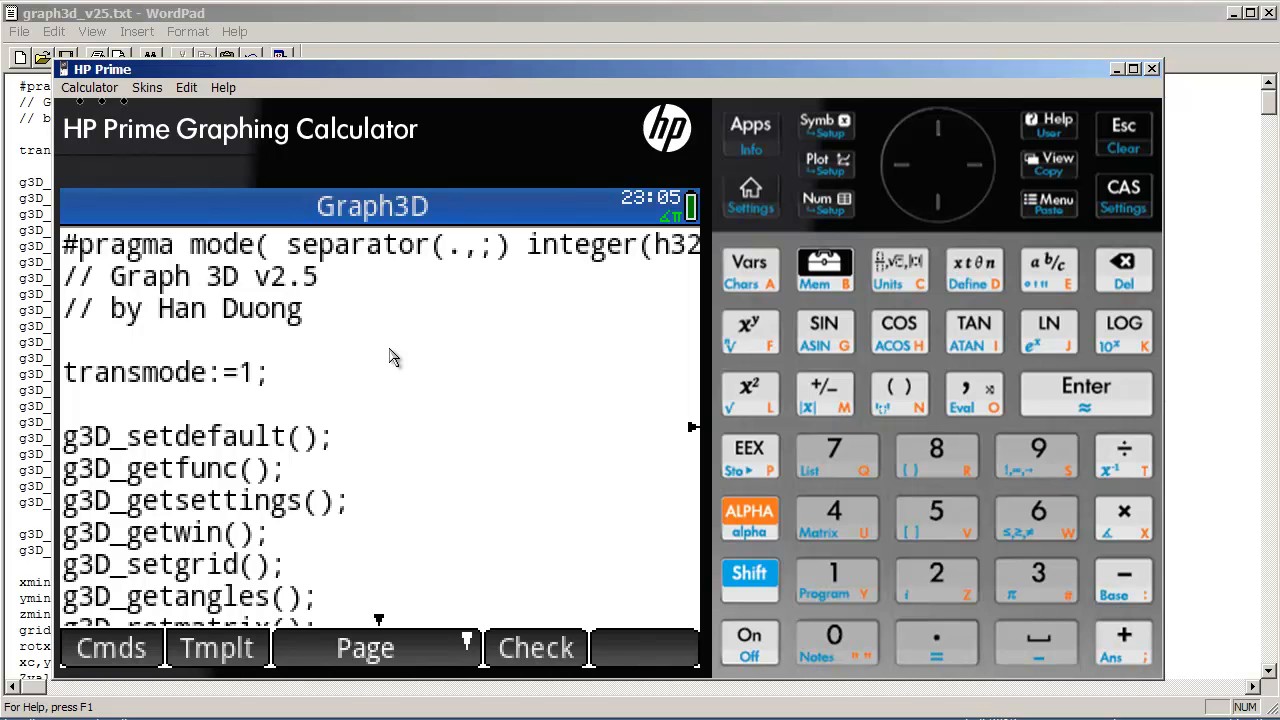
# - Run the program to compute coordinate pairs and draw the opaque shaded surface
pyautogui.click(255, 372)
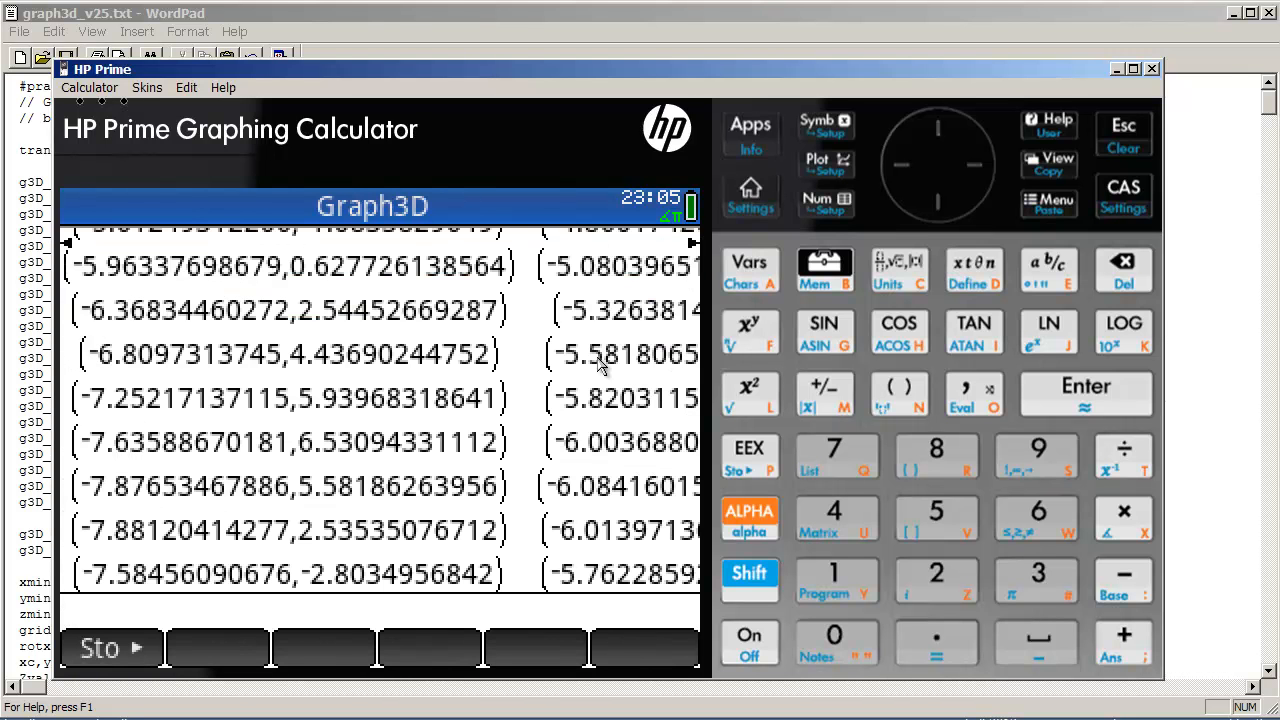
pyautogui.moveTo(818, 177)
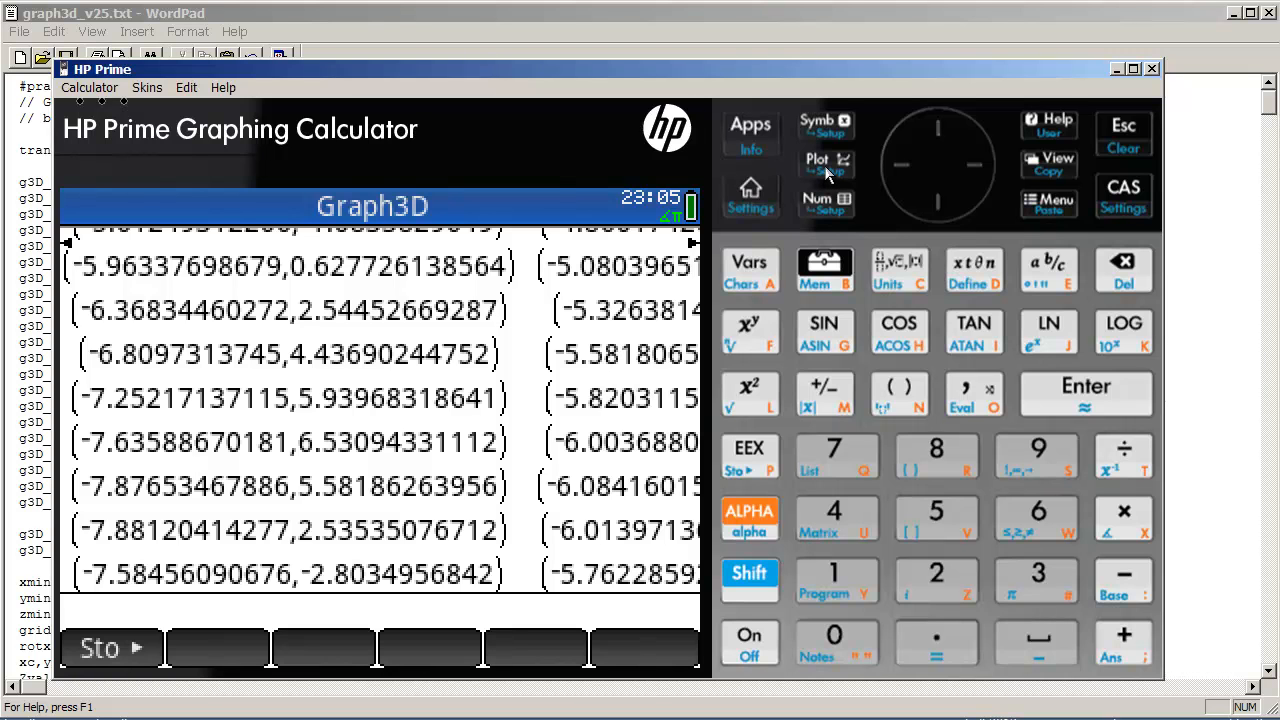
pyautogui.click(817, 161)
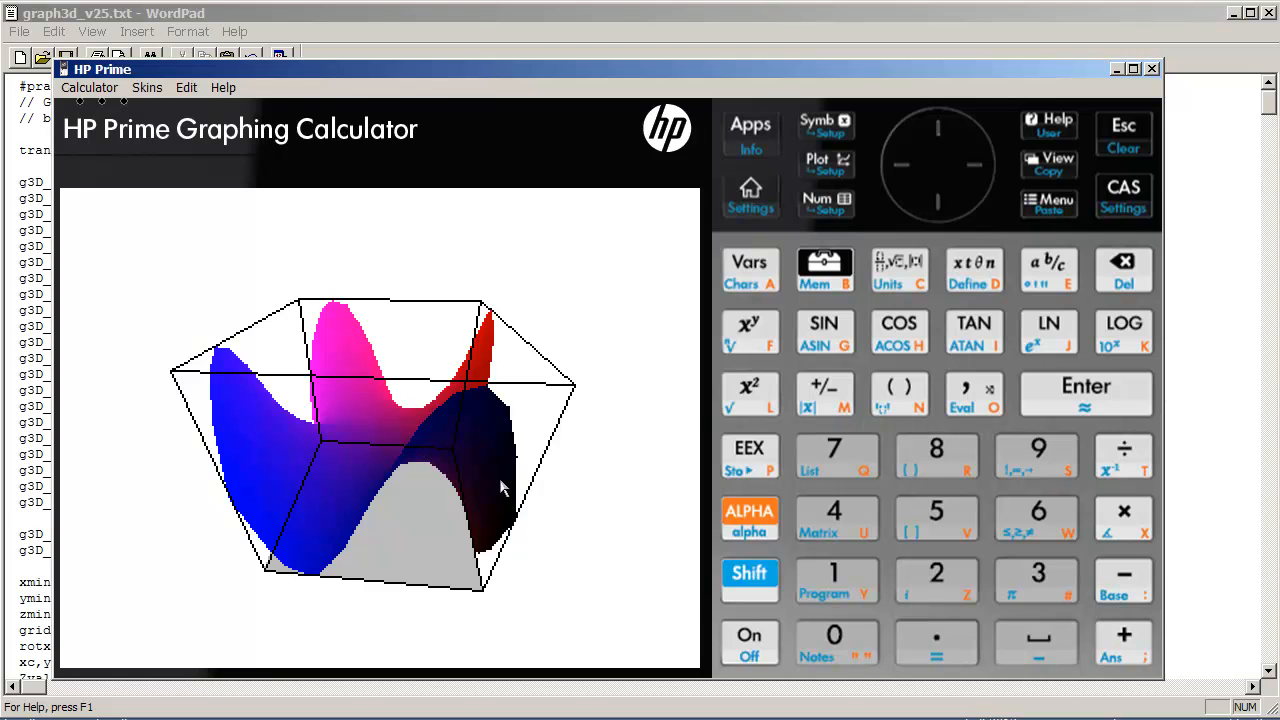
pyautogui.moveTo(490, 455)
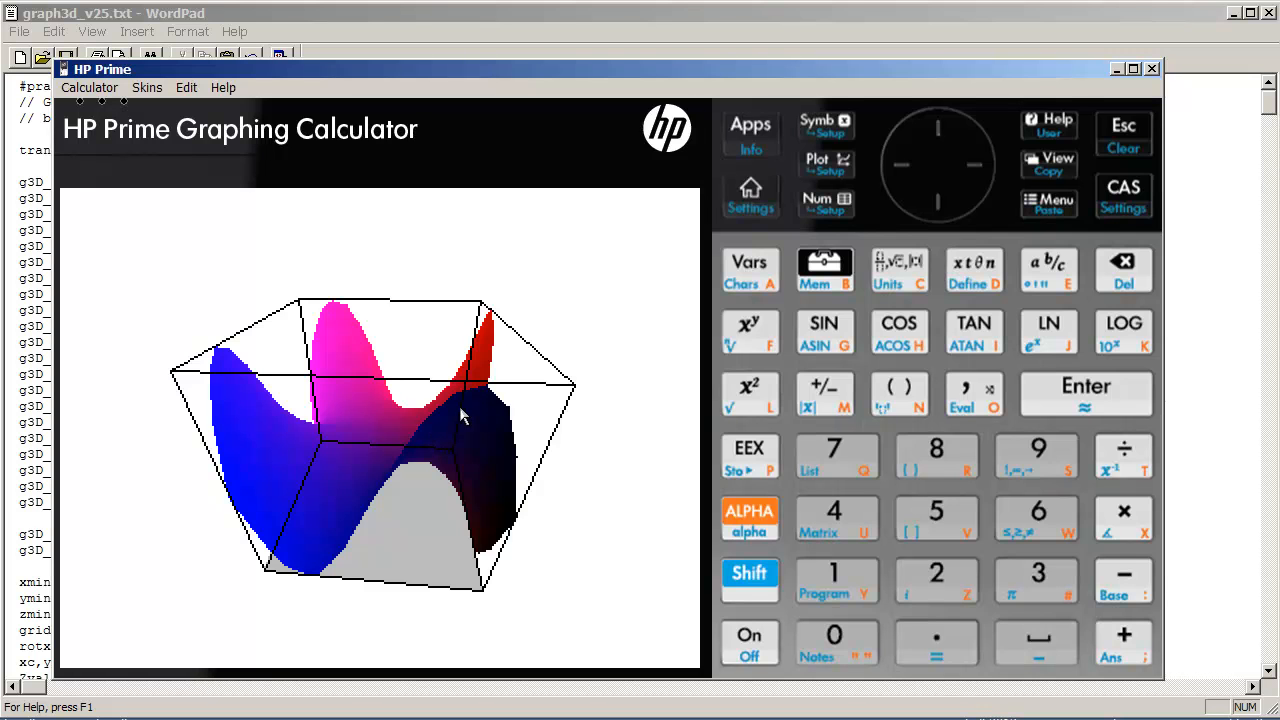
pyautogui.moveTo(432, 452)
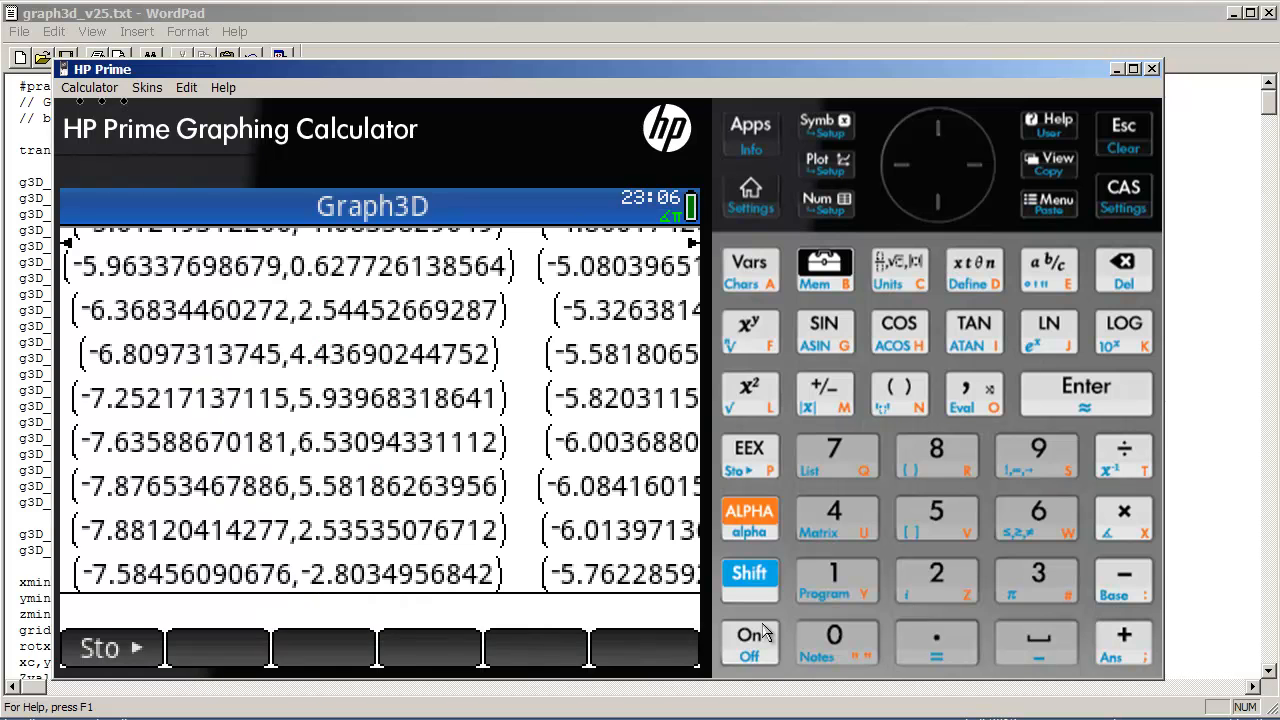
pyautogui.moveTo(824, 205)
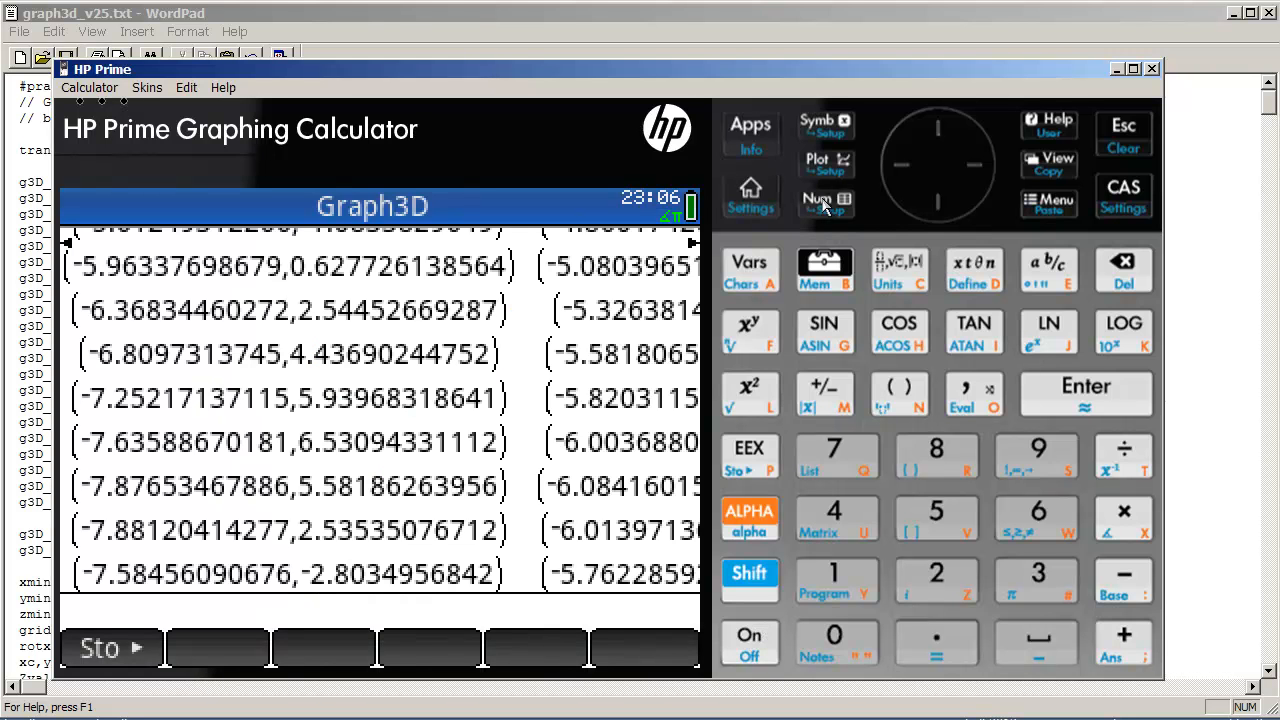
pyautogui.moveTo(838, 185)
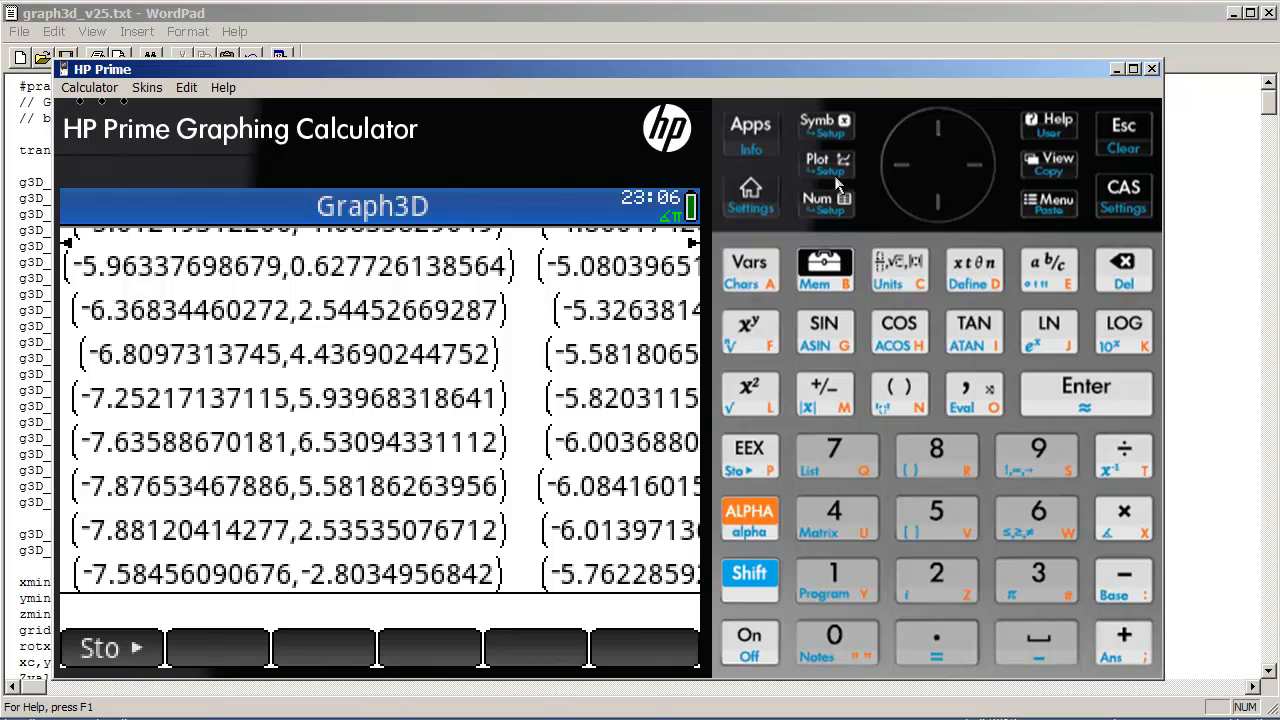
pyautogui.moveTo(783, 140)
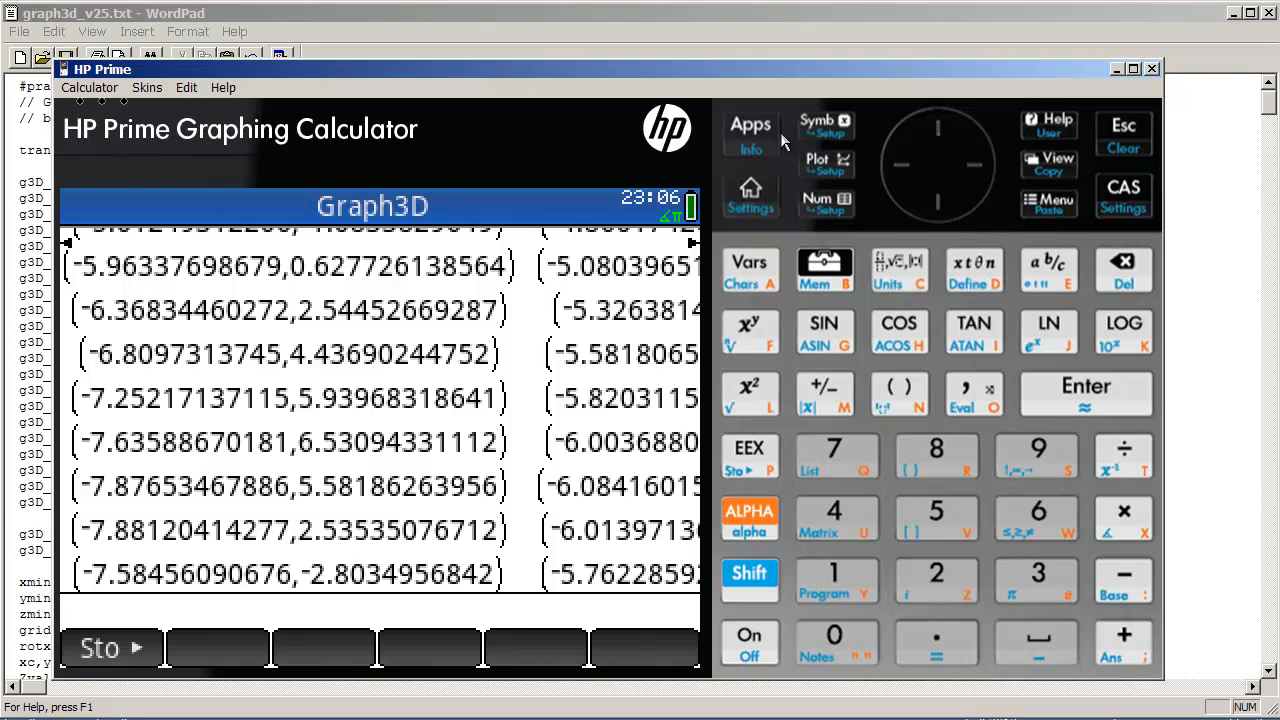
# - Open the Application Library listing Graph 3D, New3D and Graph3D
pyautogui.click(750, 125)
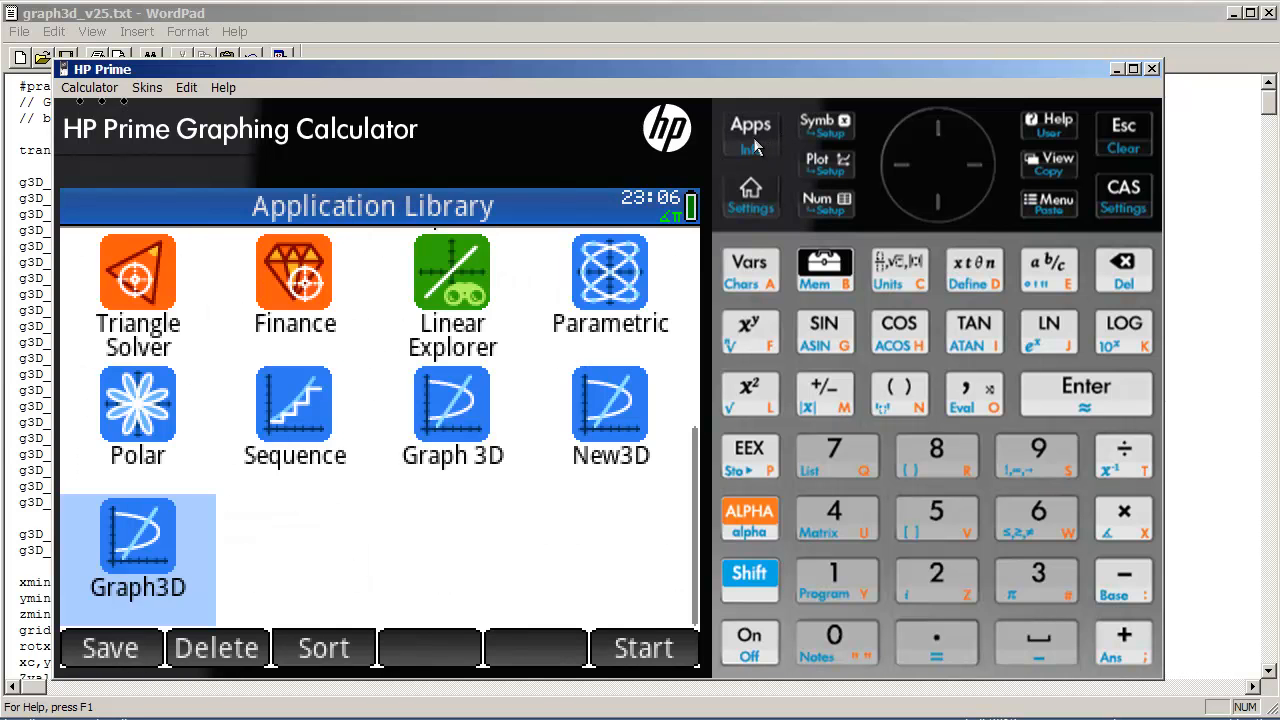
pyautogui.moveTo(680, 530)
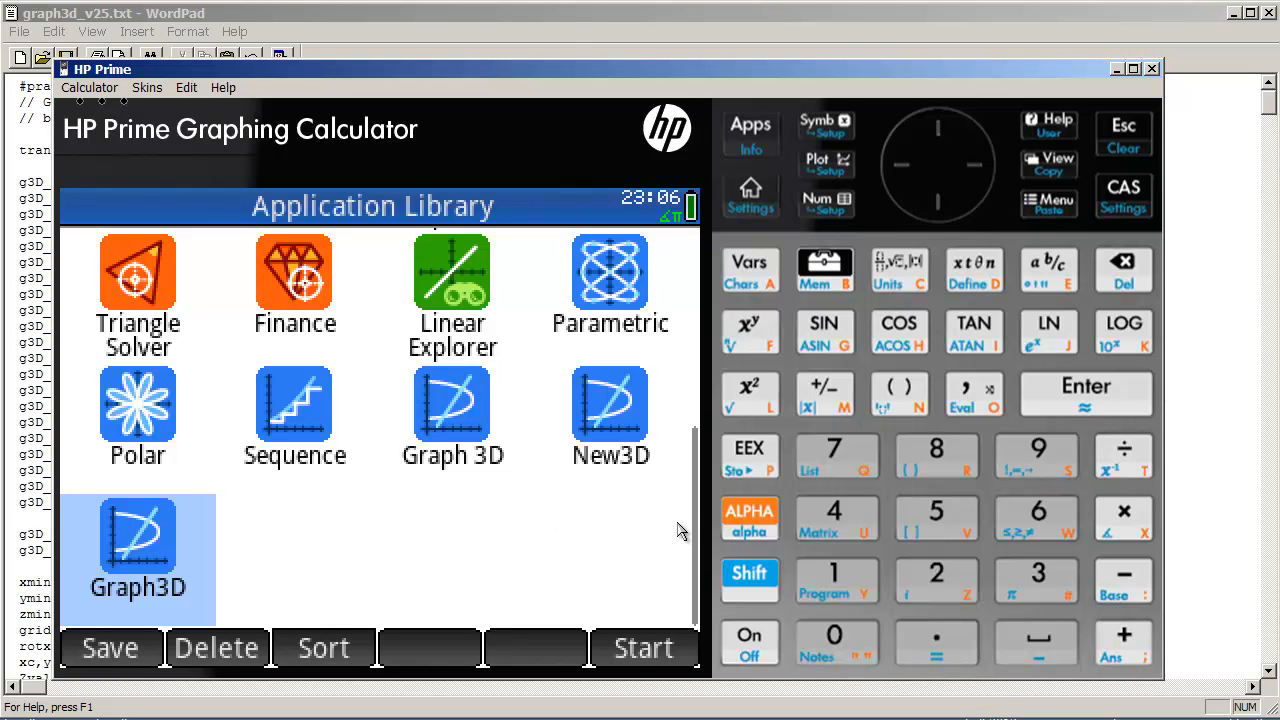